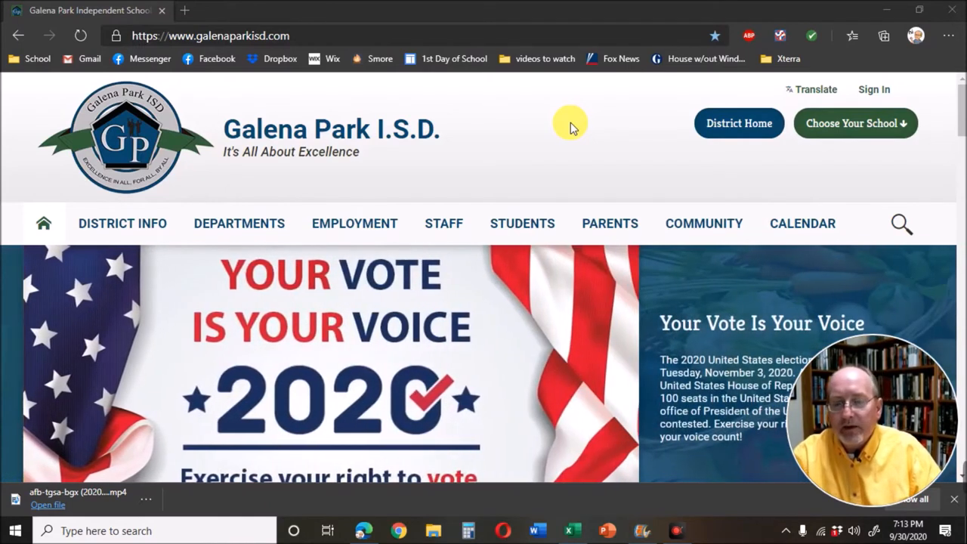
Open the ClassLink Web Version from the Galena Park ISD Students directory.
{"action": "left_click", "coordinate": [522, 223]}
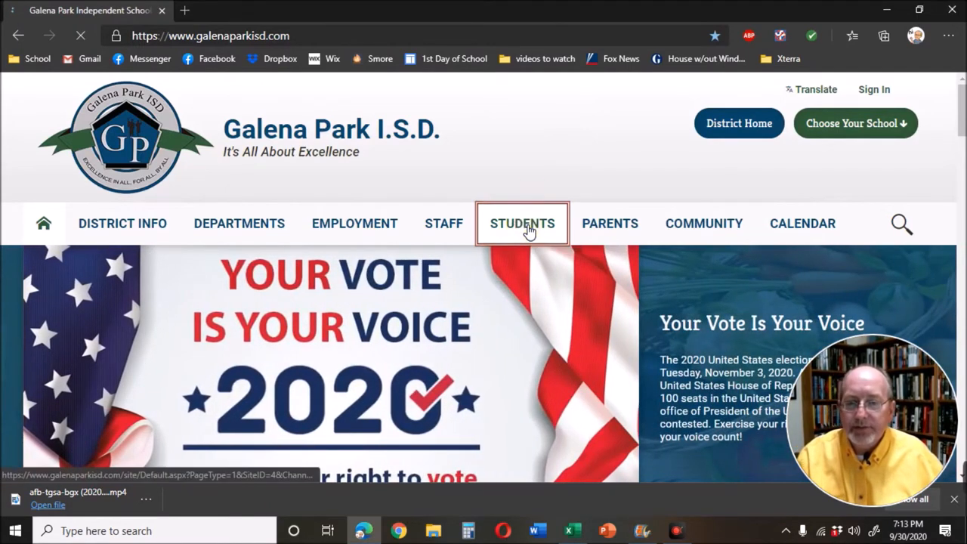
{"action": "left_click", "coordinate": [522, 223]}
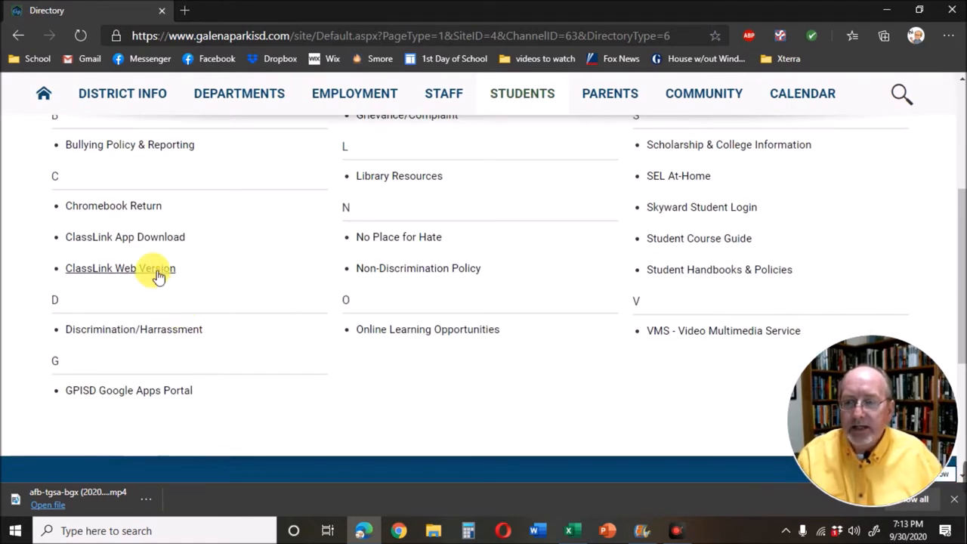
{"action": "left_click", "coordinate": [120, 268]}
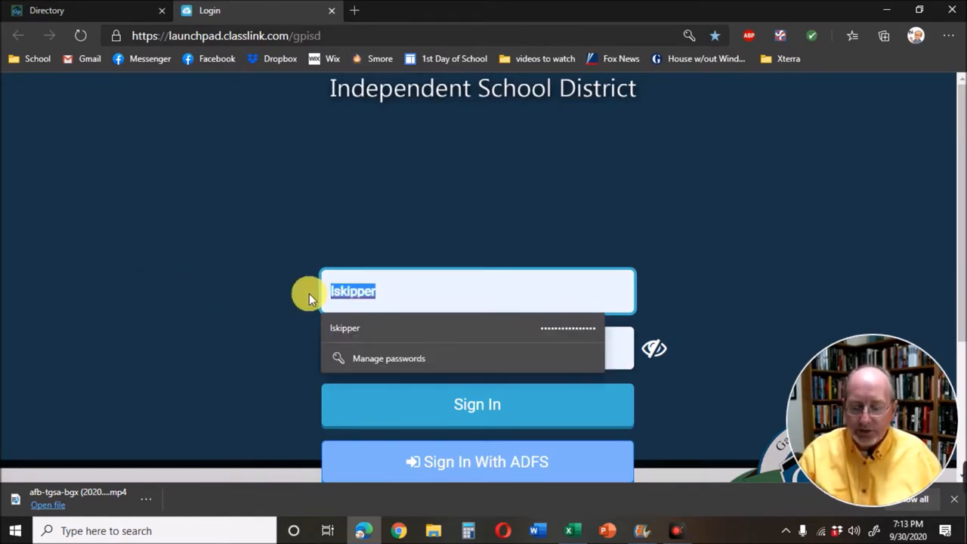
Sign in to ClassLink with the saved login and launch the Textbooks app found by searching 'te'.
{"action": "left_click", "coordinate": [478, 404]}
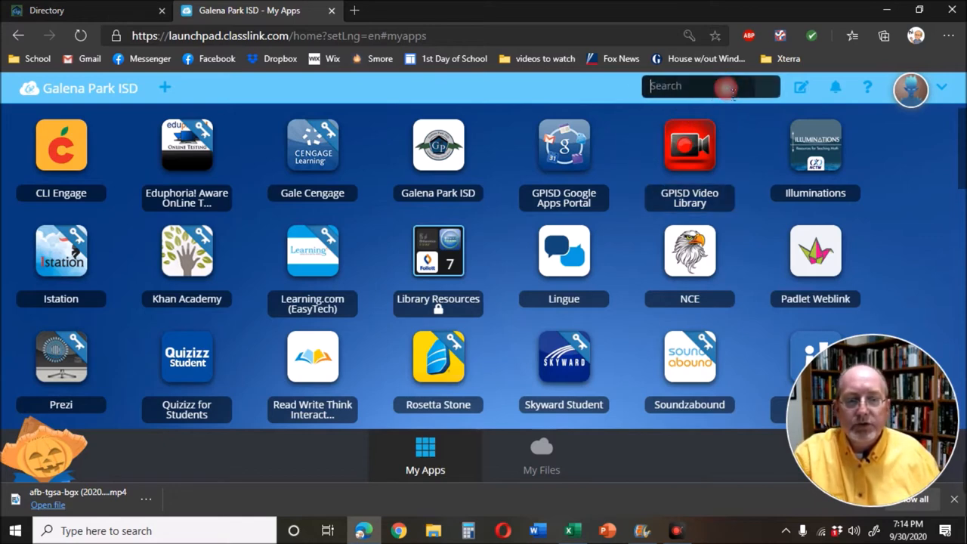
{"action": "type", "text": "textboo"}
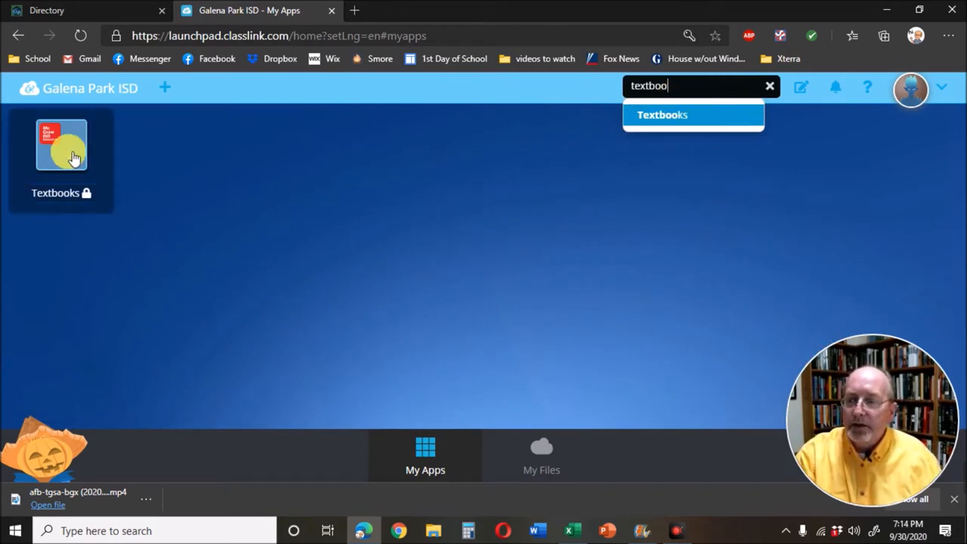
{"action": "left_click", "coordinate": [61, 144]}
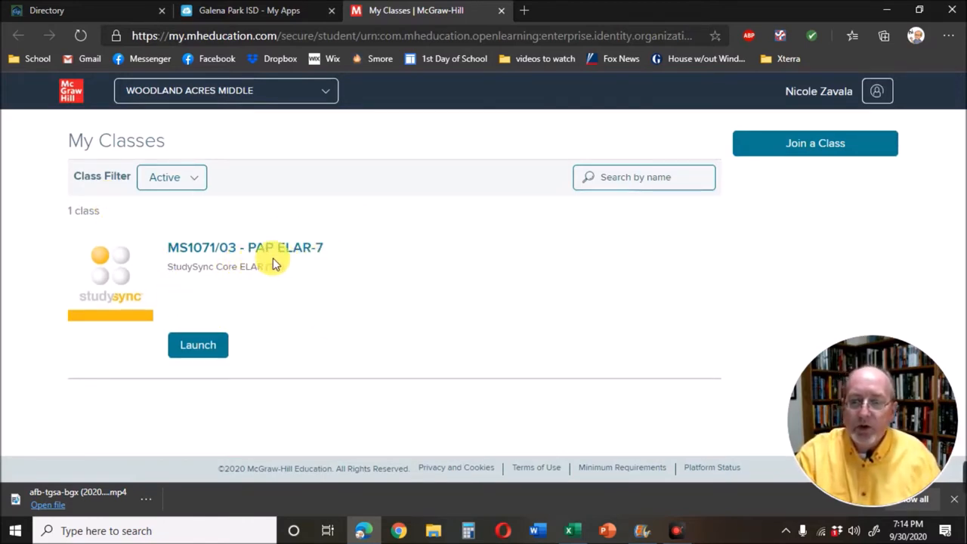
{"action": "mouse_move", "coordinate": [295, 267]}
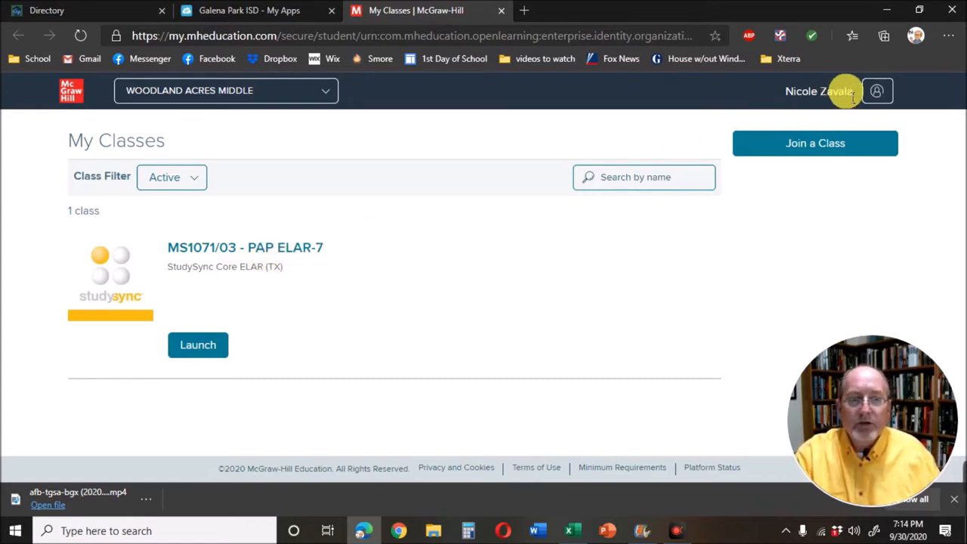
Look over the McGraw-Hill Manage Account settings form.
{"action": "left_click", "coordinate": [877, 90]}
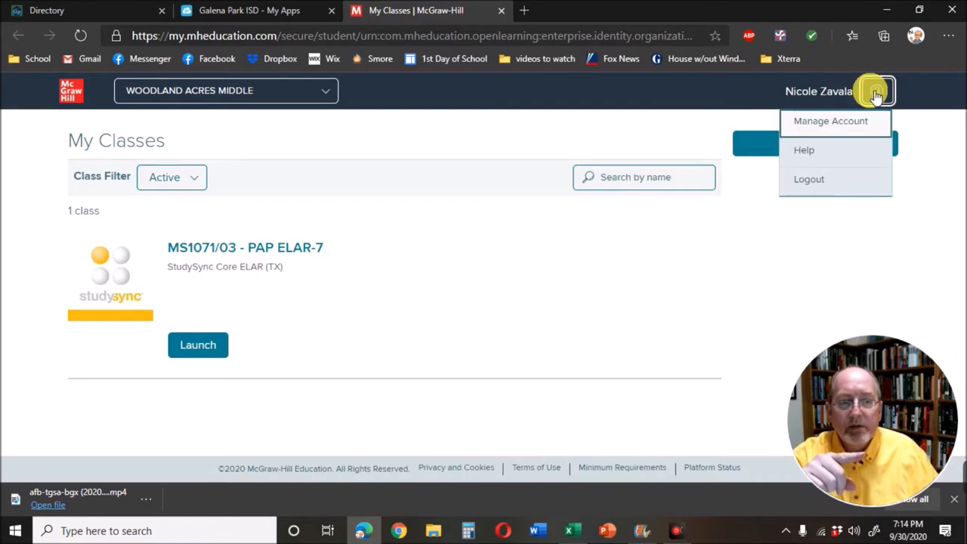
{"action": "left_click", "coordinate": [835, 120]}
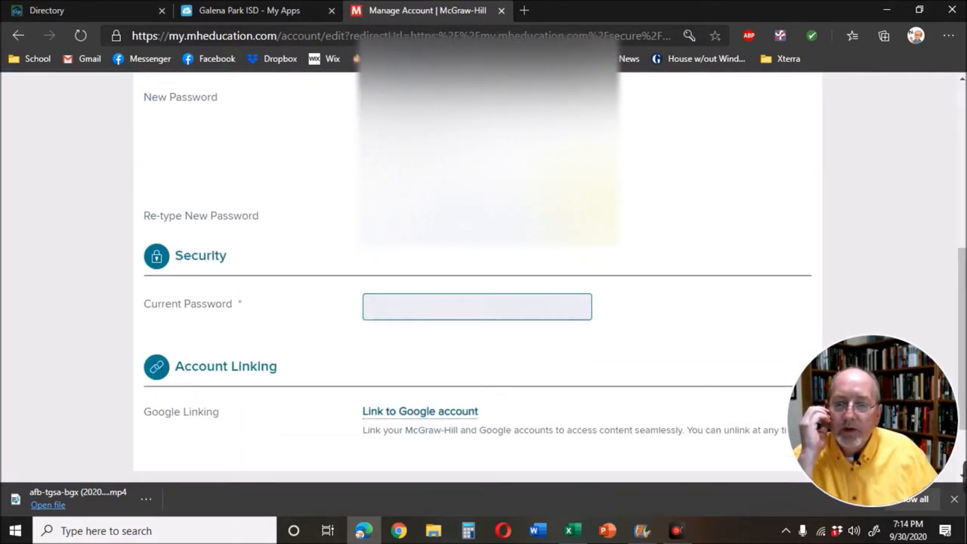
{"action": "scroll", "scroll_direction": "down", "scroll_amount": 3}
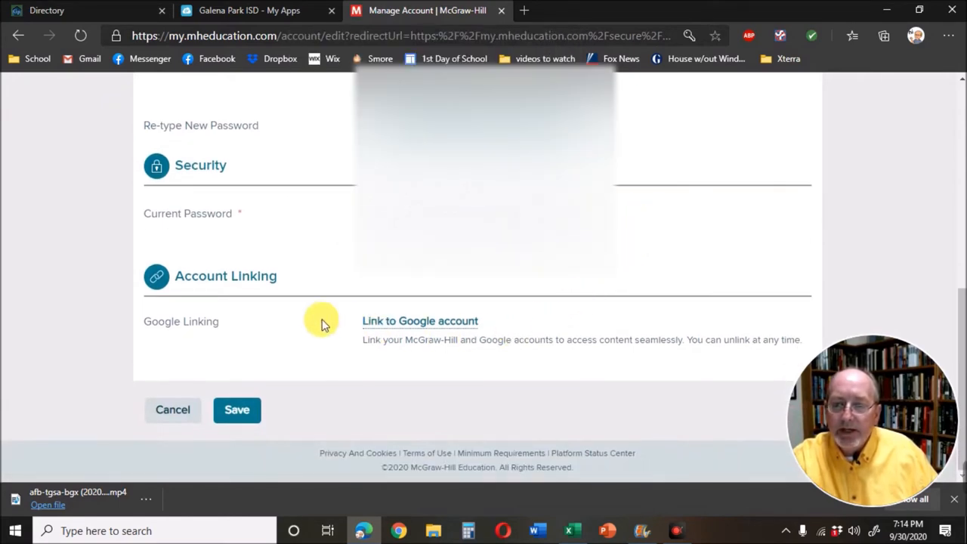
{"action": "mouse_move", "coordinate": [163, 343]}
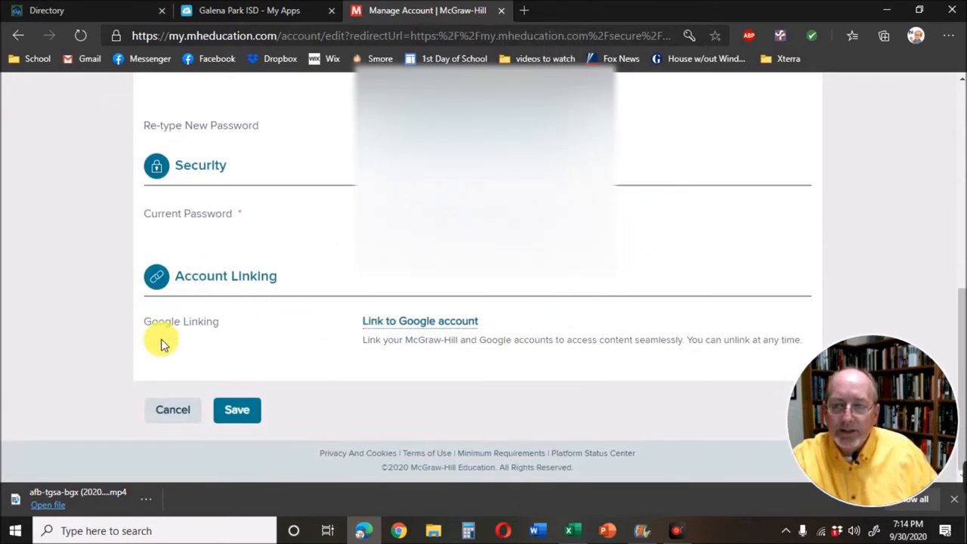
{"action": "mouse_move", "coordinate": [211, 332]}
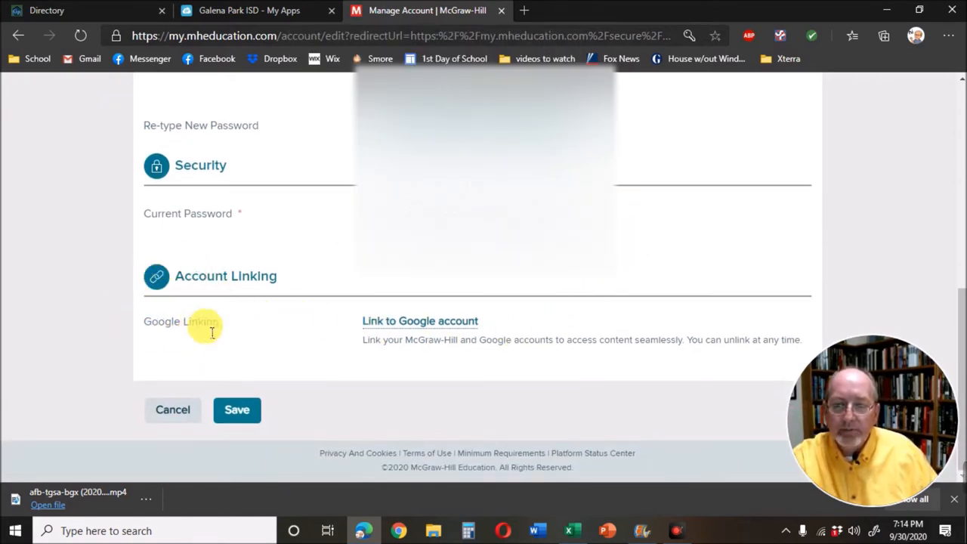
Return to My Classes and launch MS1071/03 - PAP ELAR-7 in StudySync.
{"action": "left_click", "coordinate": [420, 322]}
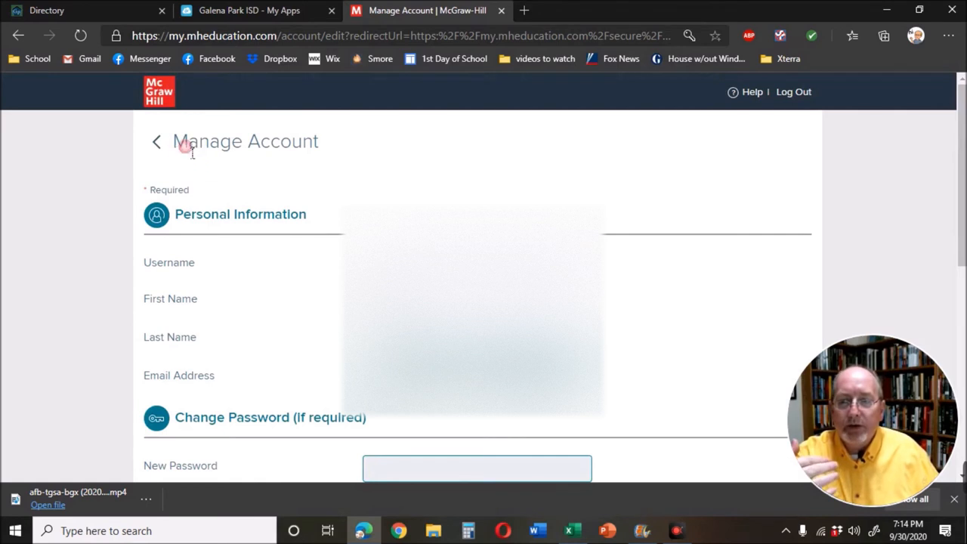
{"action": "left_click", "coordinate": [156, 142]}
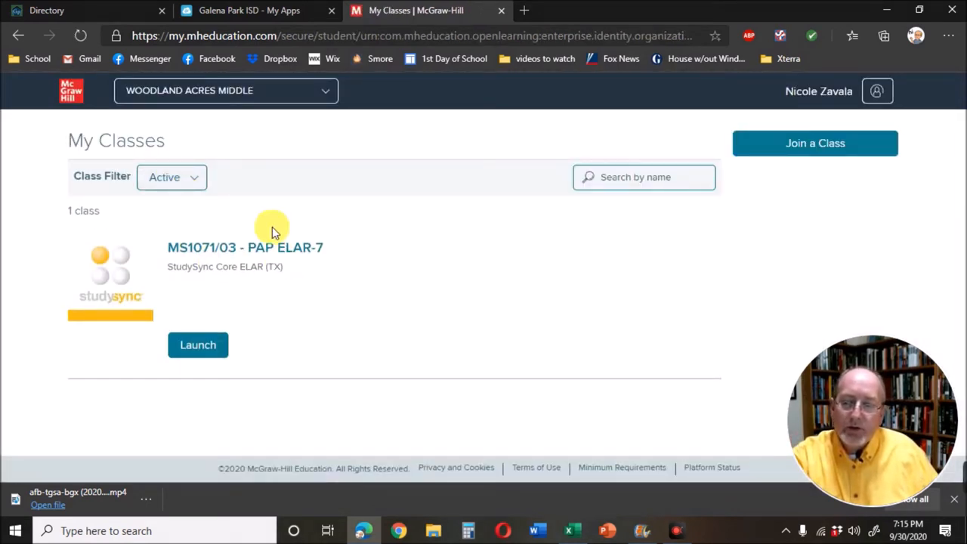
{"action": "mouse_move", "coordinate": [319, 250]}
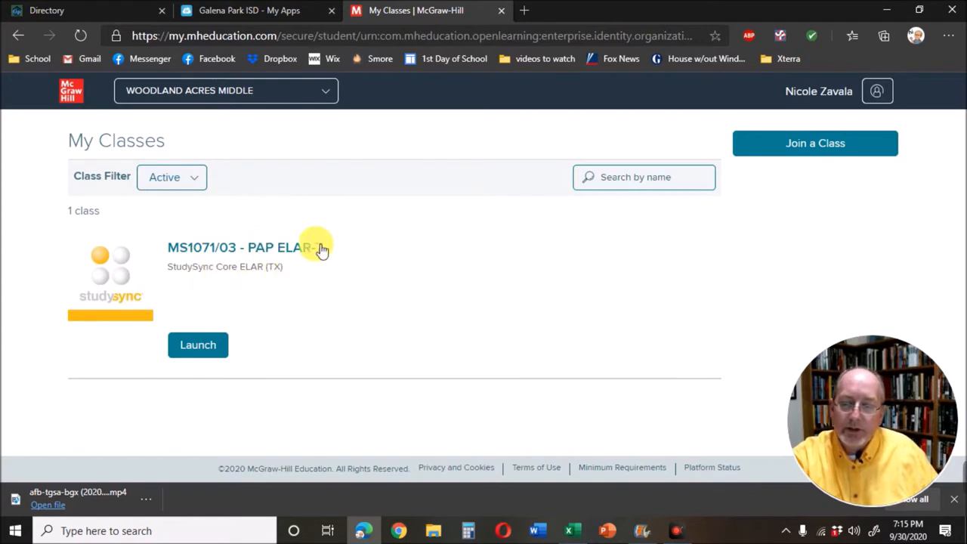
{"action": "left_click", "coordinate": [198, 345]}
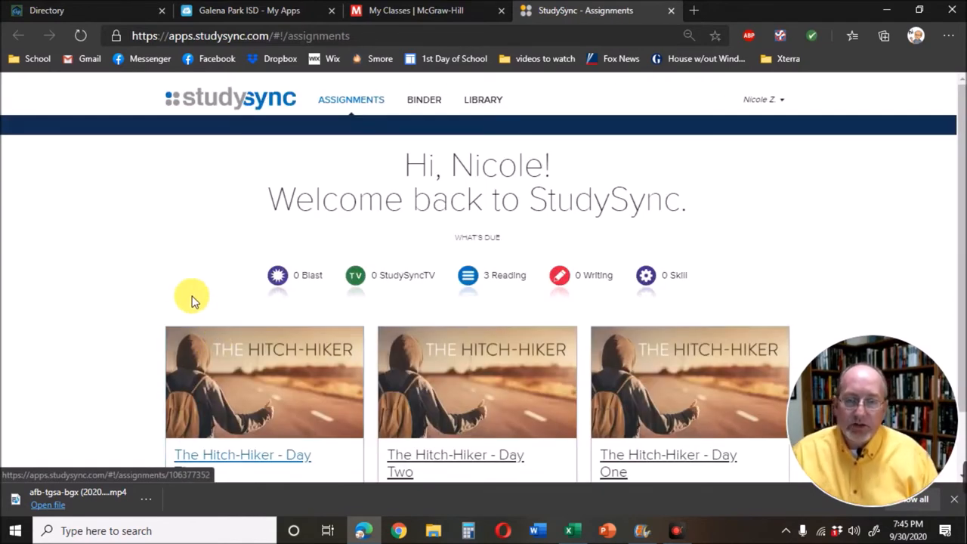
Scroll the Assignments page to view all three Hitch-Hiker reading assignments.
{"action": "scroll", "scroll_direction": "down", "scroll_amount": 3}
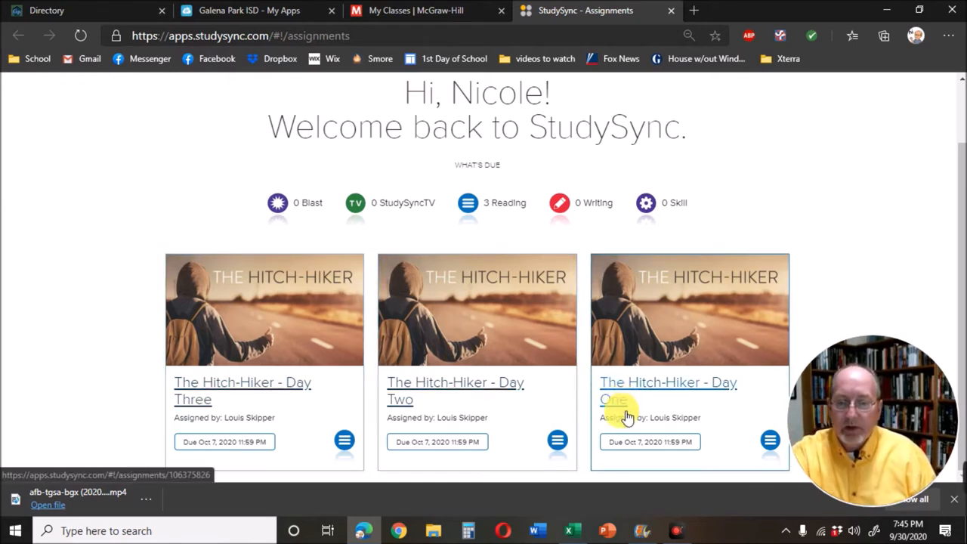
{"action": "mouse_move", "coordinate": [635, 420]}
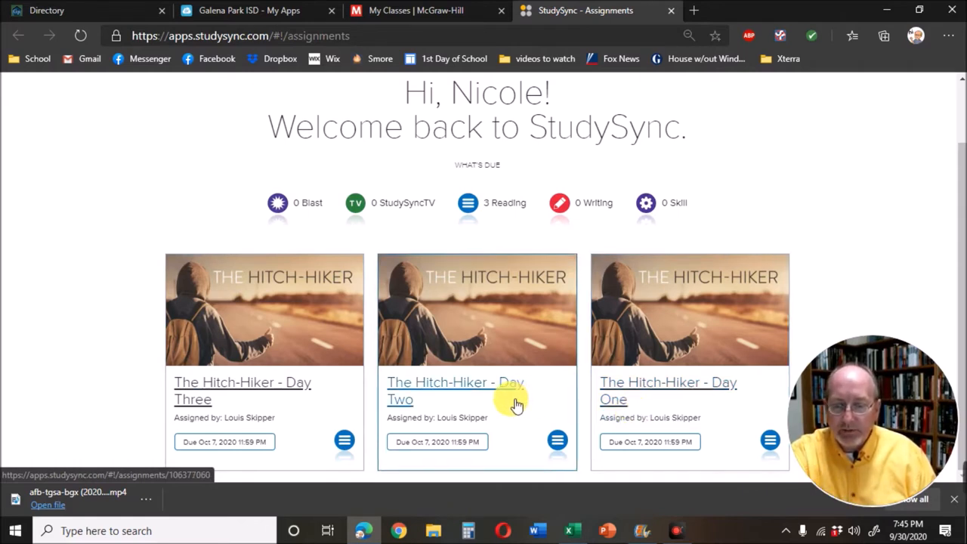
{"action": "mouse_move", "coordinate": [461, 398]}
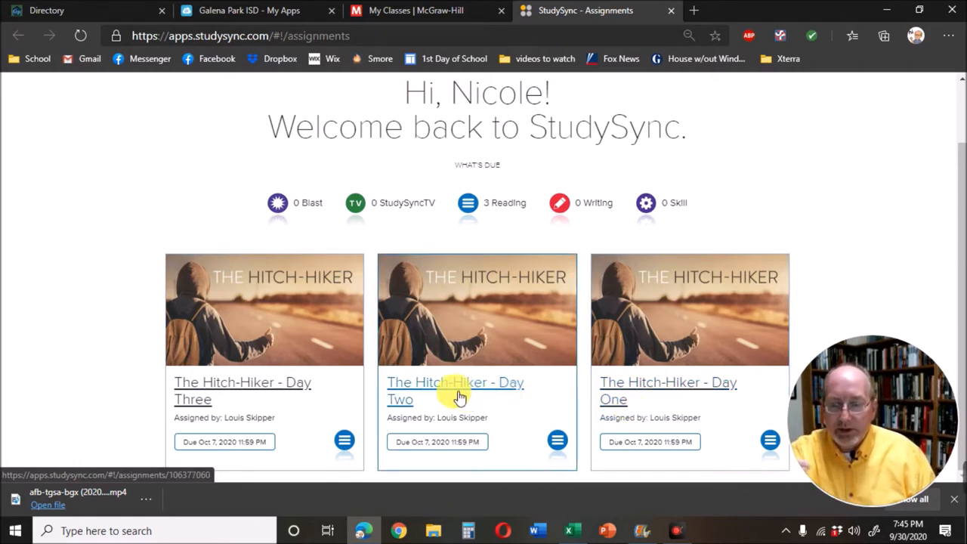
{"action": "mouse_move", "coordinate": [430, 400]}
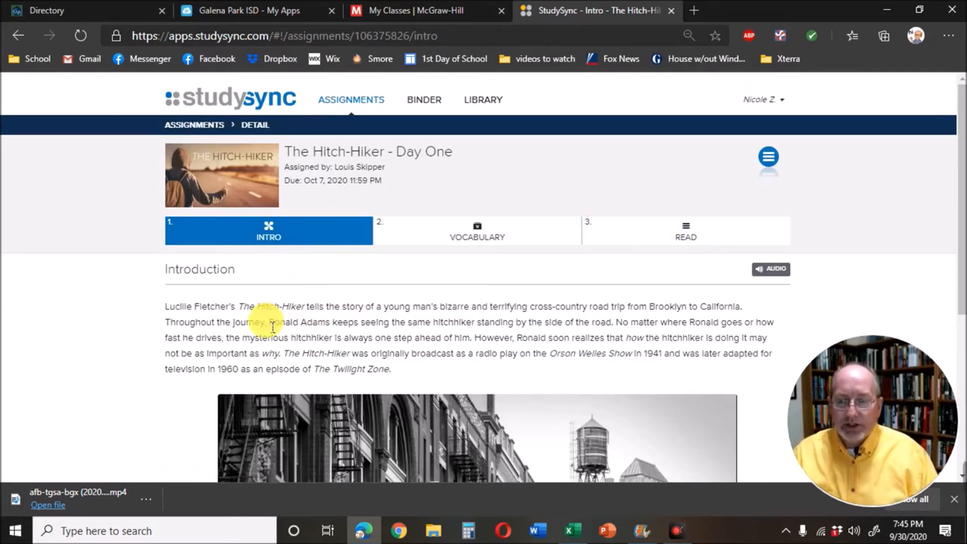
Tour Day One's Vocabulary and Read steps, then return to the Assignments list.
{"action": "scroll", "scroll_direction": "down", "scroll_amount": 3}
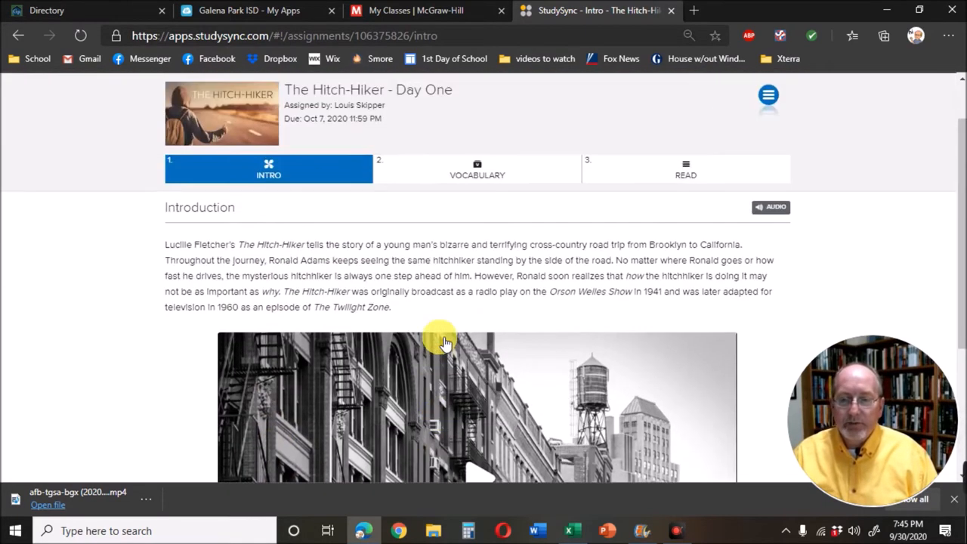
{"action": "left_click", "coordinate": [477, 169]}
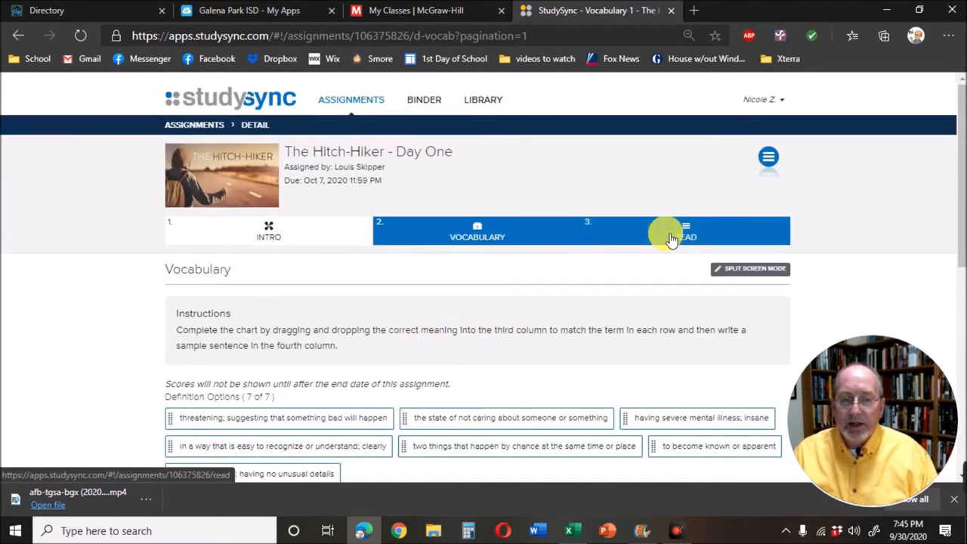
{"action": "left_click", "coordinate": [686, 230]}
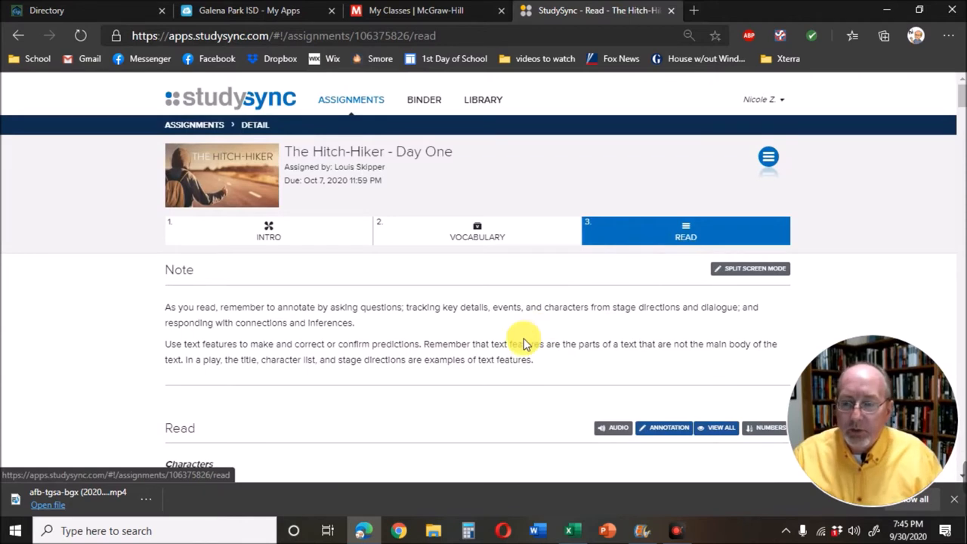
{"action": "mouse_move", "coordinate": [514, 334]}
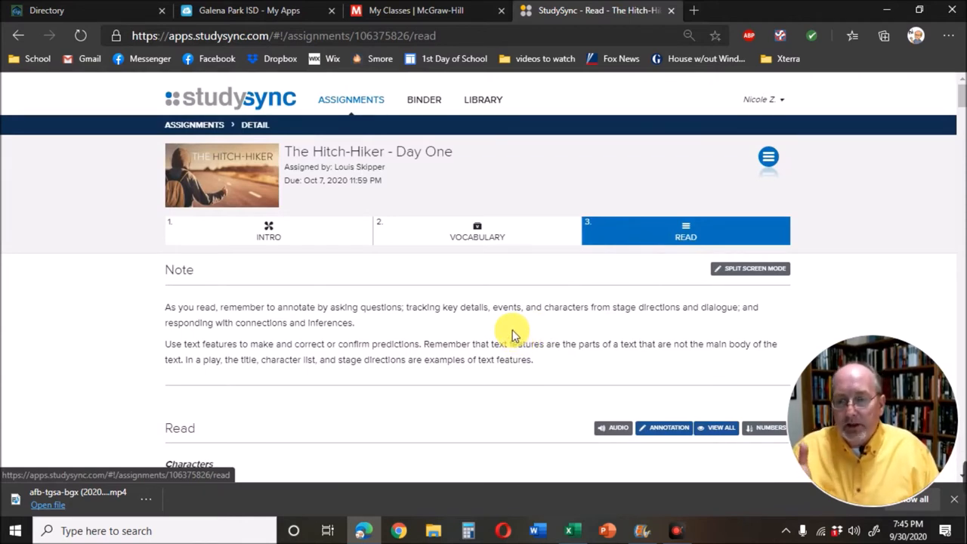
{"action": "scroll", "scroll_direction": "down", "scroll_amount": 3}
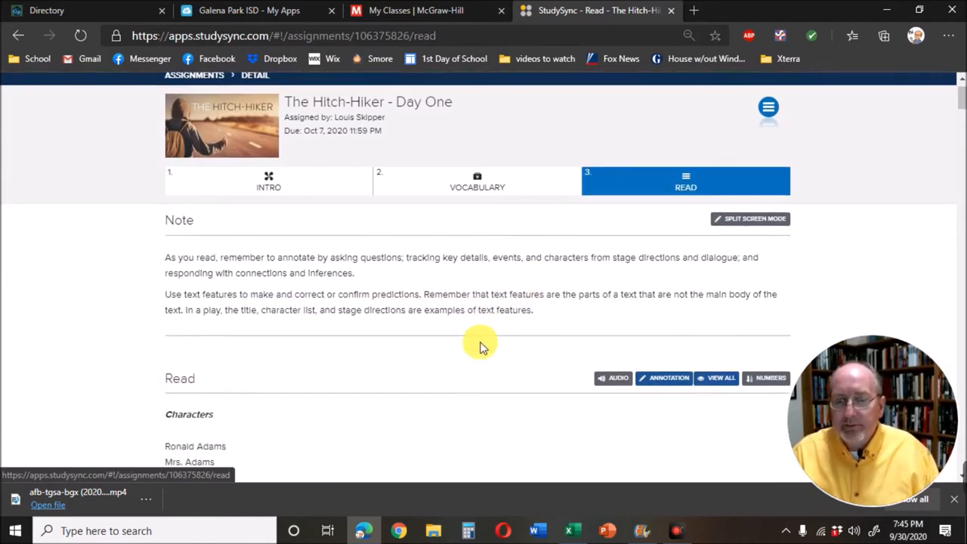
{"action": "scroll", "scroll_direction": "down", "scroll_amount": 3}
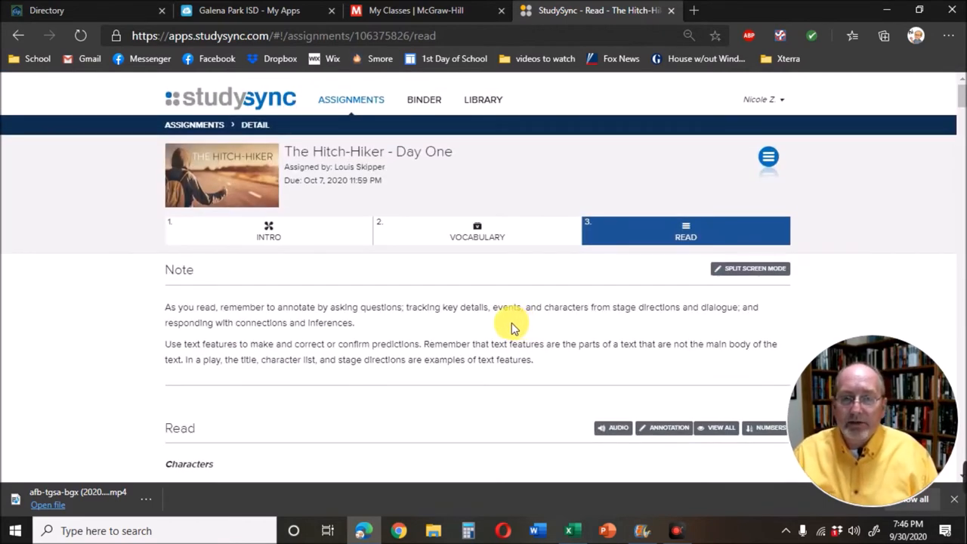
{"action": "mouse_move", "coordinate": [358, 99]}
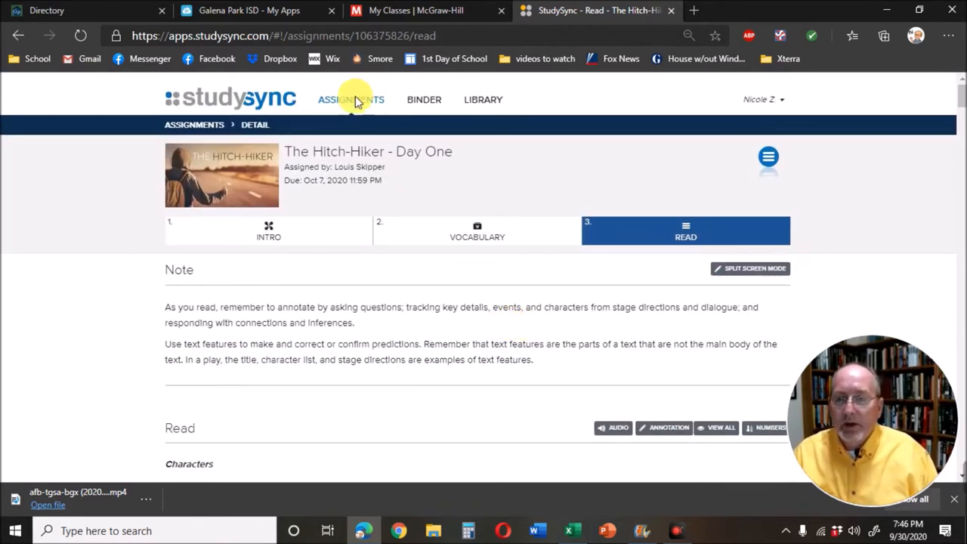
{"action": "left_click", "coordinate": [350, 99]}
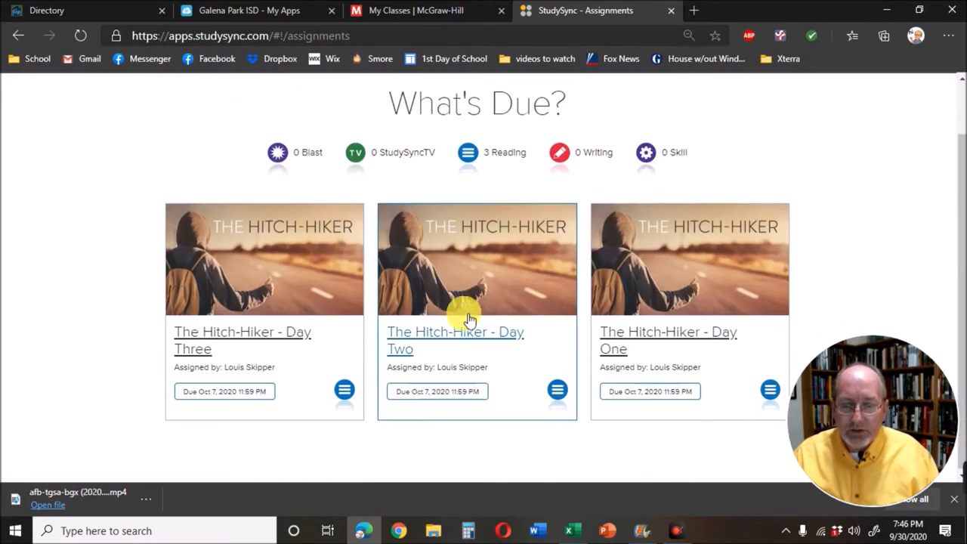
Open The Hitch-Hiker - Day Two and review its note, Skills Focus and character list.
{"action": "left_click", "coordinate": [455, 341]}
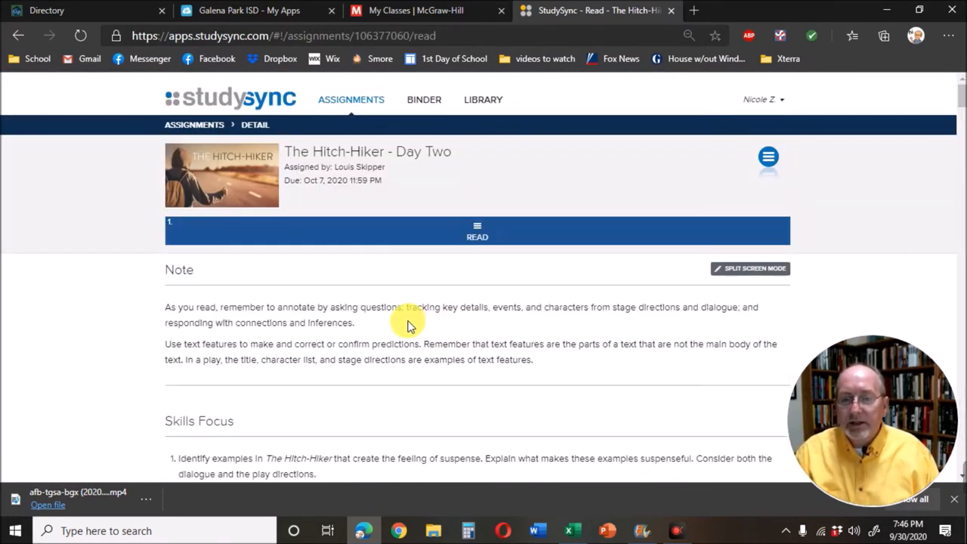
{"action": "mouse_move", "coordinate": [416, 323]}
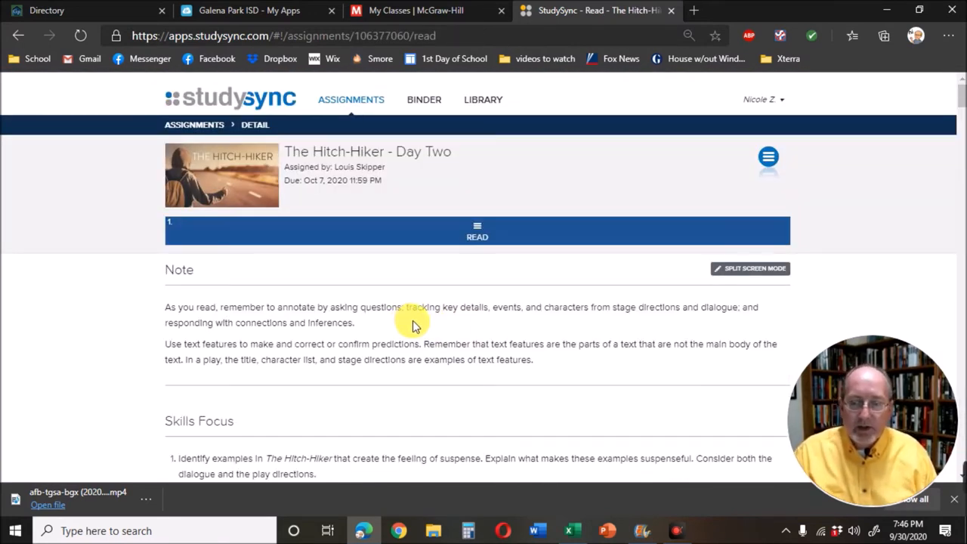
{"action": "mouse_move", "coordinate": [455, 246]}
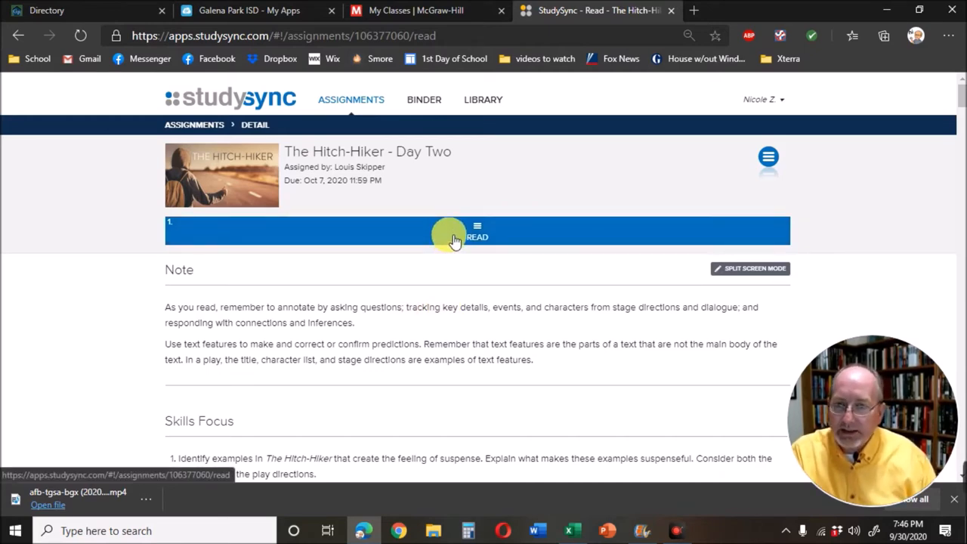
{"action": "scroll", "scroll_direction": "down", "scroll_amount": 3}
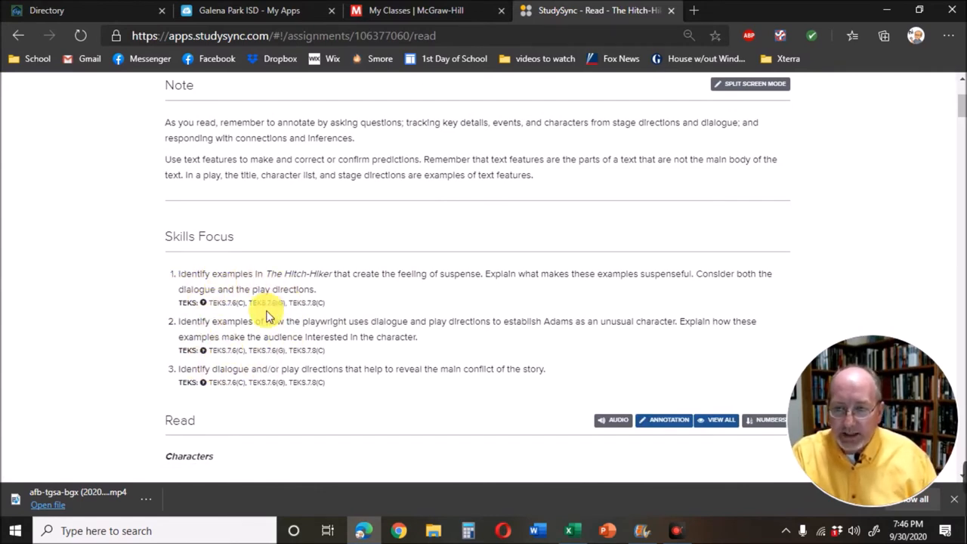
{"action": "scroll", "scroll_direction": "down", "scroll_amount": 3}
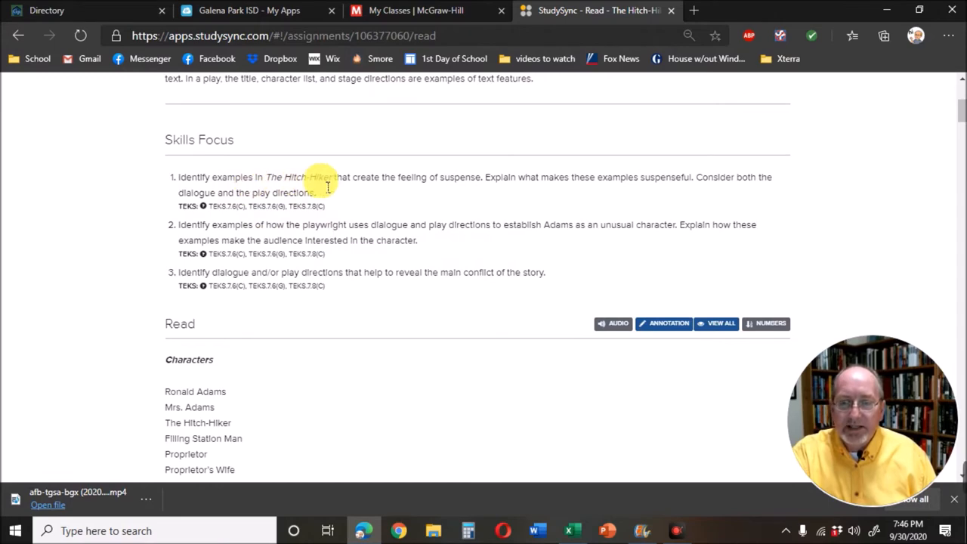
{"action": "scroll", "scroll_direction": "down", "scroll_amount": 3}
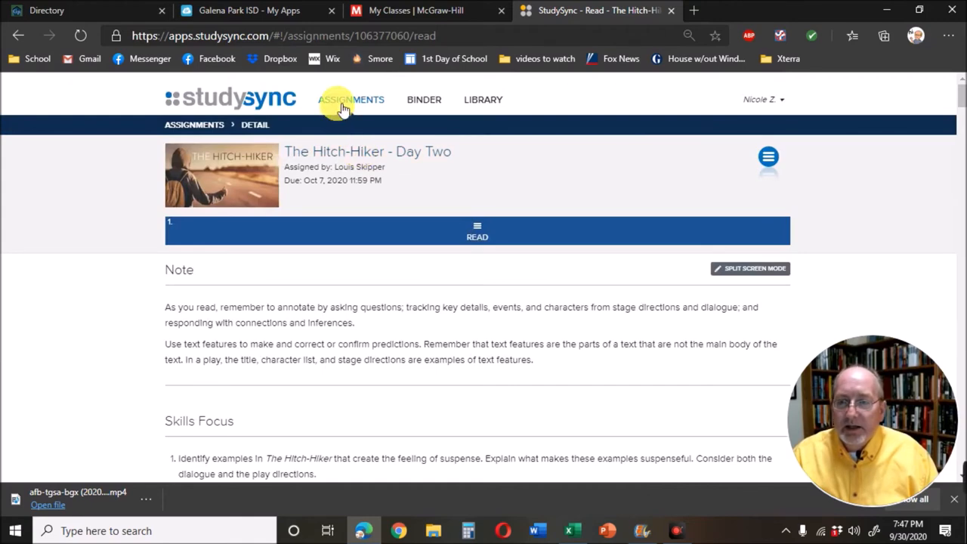
Return to Assignments and open The Hitch-Hiker - Day Three on its Read step.
{"action": "left_click", "coordinate": [351, 99]}
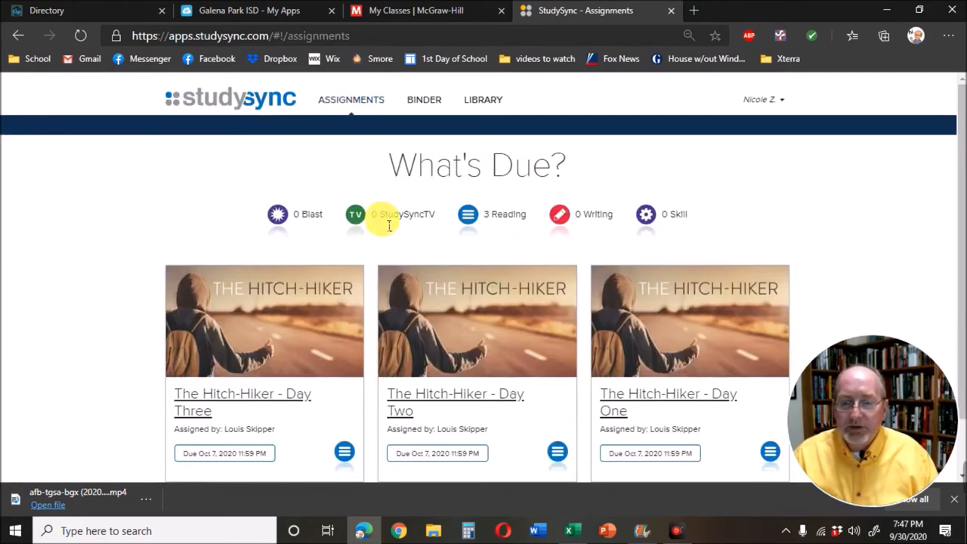
{"action": "left_click", "coordinate": [243, 402]}
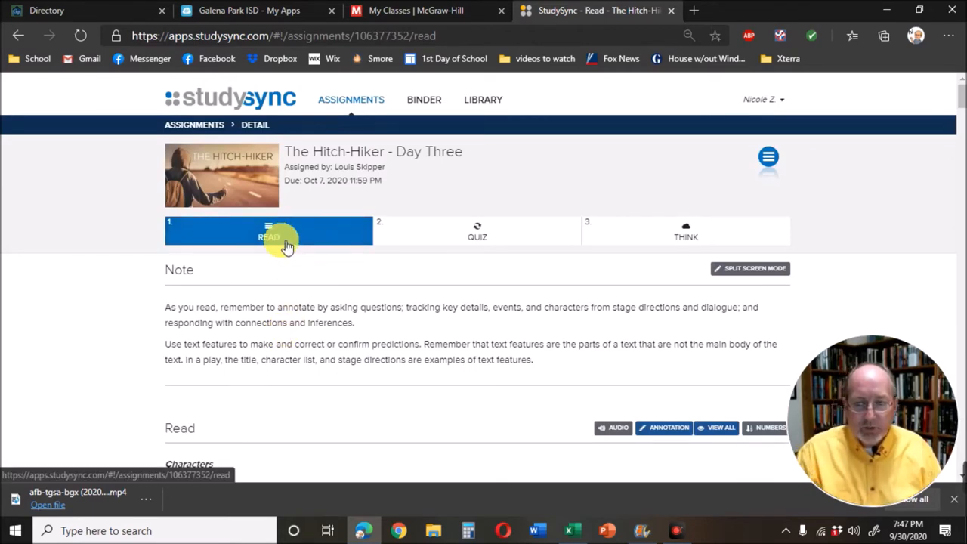
{"action": "scroll", "scroll_direction": "down", "scroll_amount": 3}
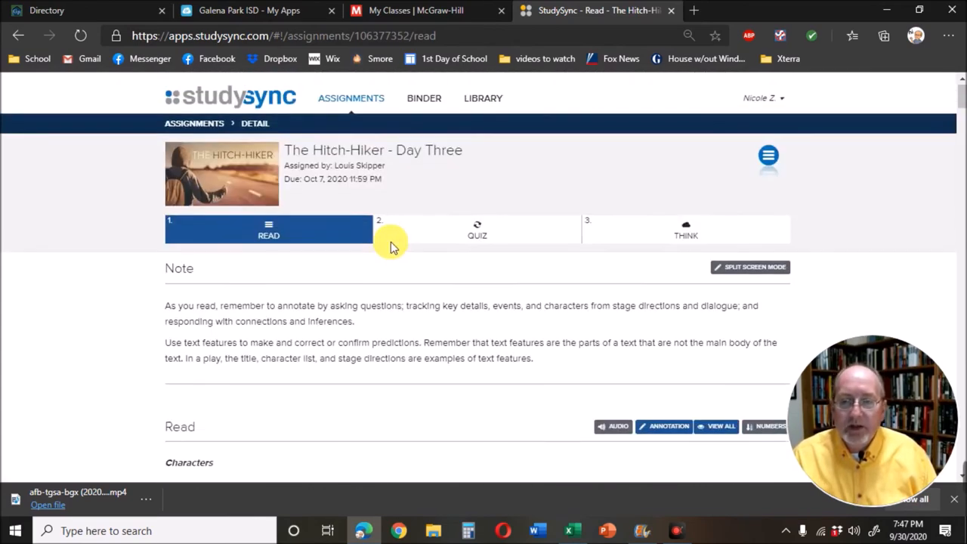
Open the Day Three seven-question Quiz and advance to Question 4.
{"action": "left_click", "coordinate": [477, 230]}
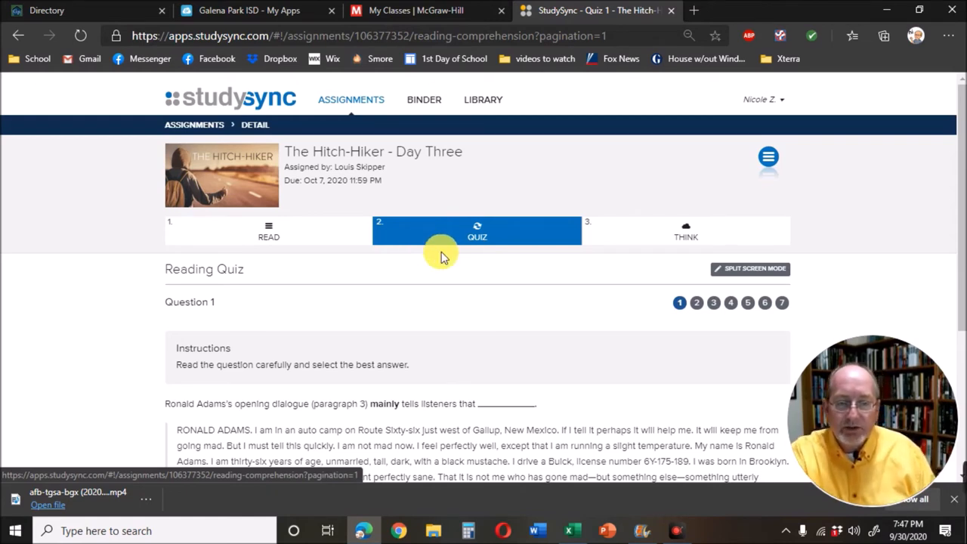
{"action": "scroll", "scroll_direction": "down", "scroll_amount": 3}
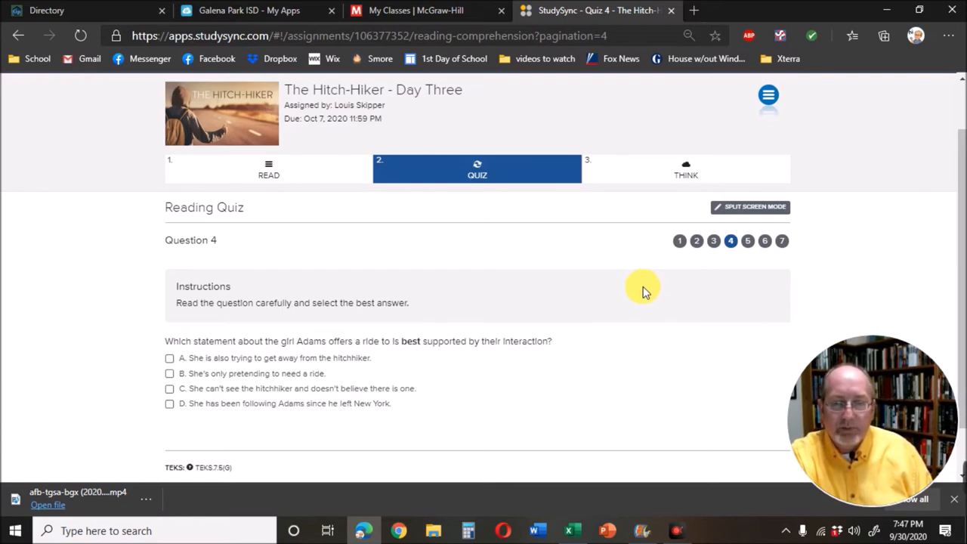
{"action": "left_click", "coordinate": [169, 404]}
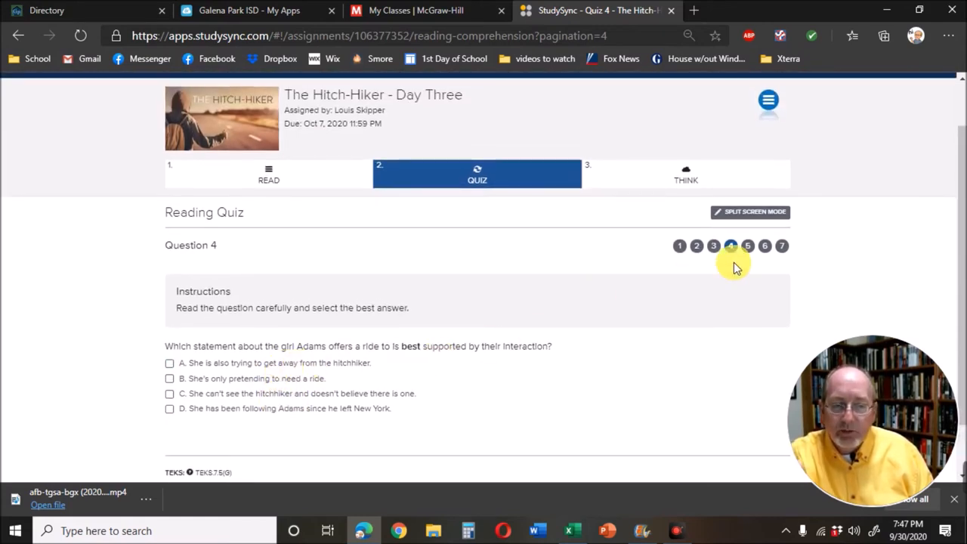
Jump to Question 5 on supporting lines from the play and view its answer choices.
{"action": "left_click", "coordinate": [747, 245]}
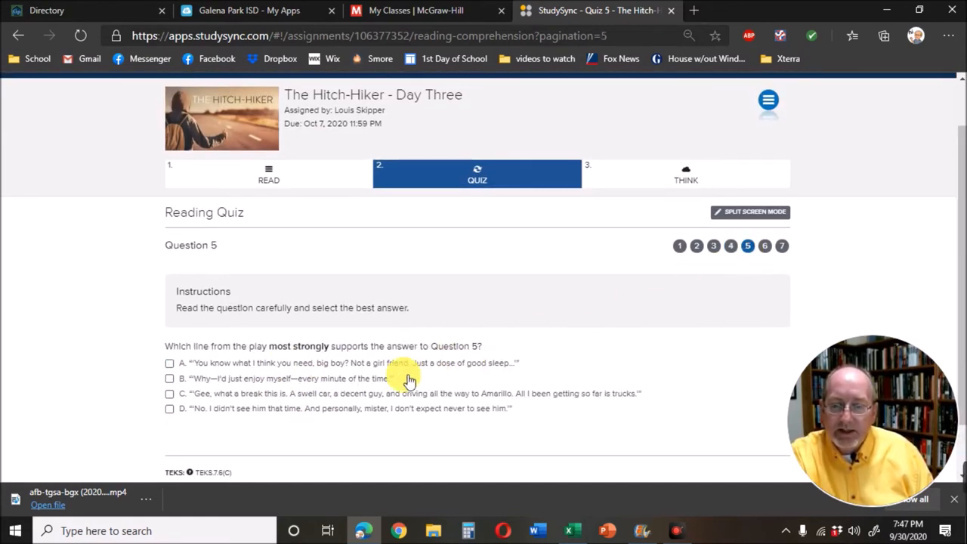
{"action": "mouse_move", "coordinate": [261, 355]}
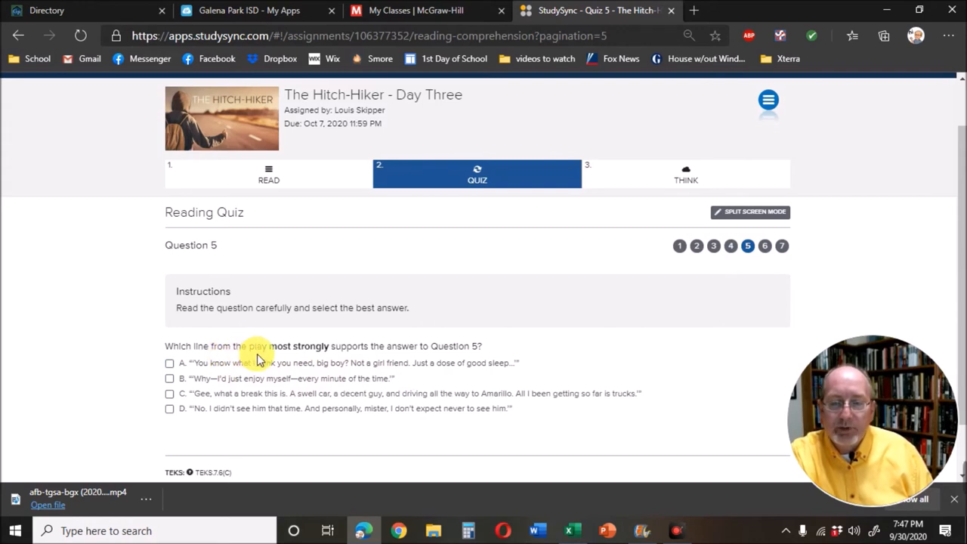
{"action": "mouse_move", "coordinate": [372, 357]}
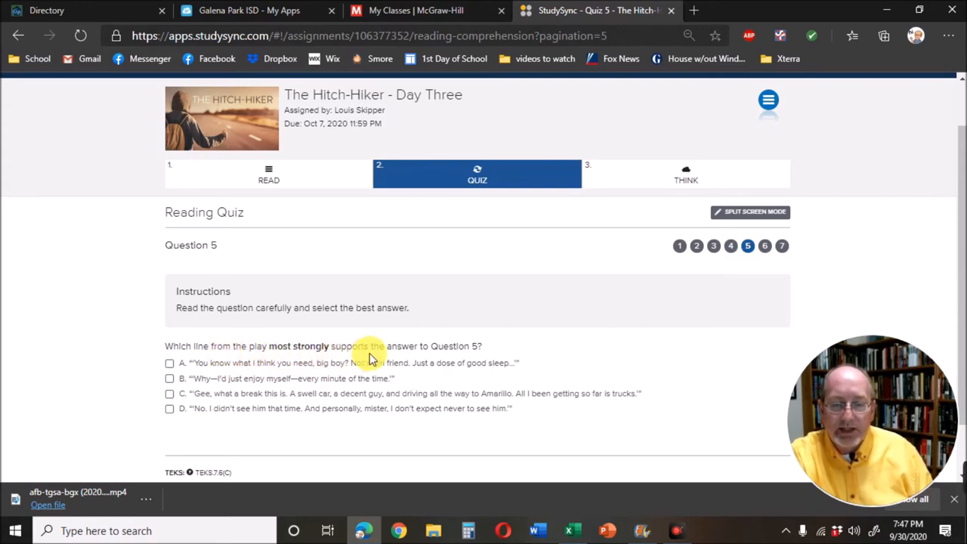
{"action": "mouse_move", "coordinate": [507, 360]}
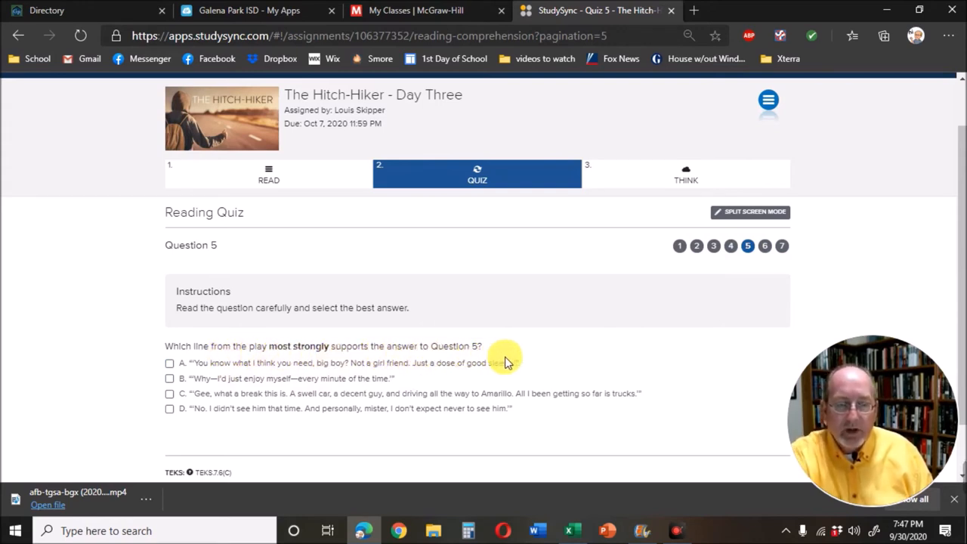
{"action": "mouse_move", "coordinate": [705, 259]}
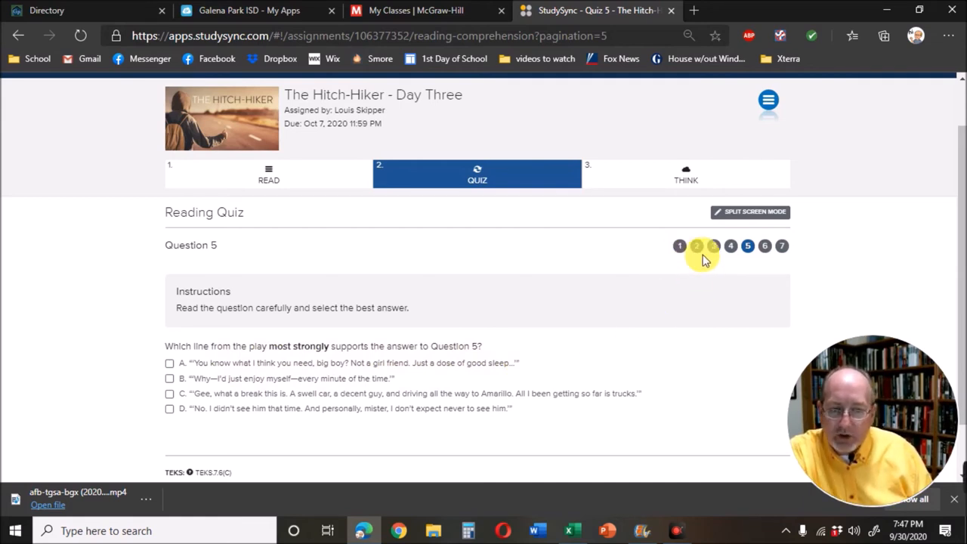
{"action": "mouse_move", "coordinate": [692, 266]}
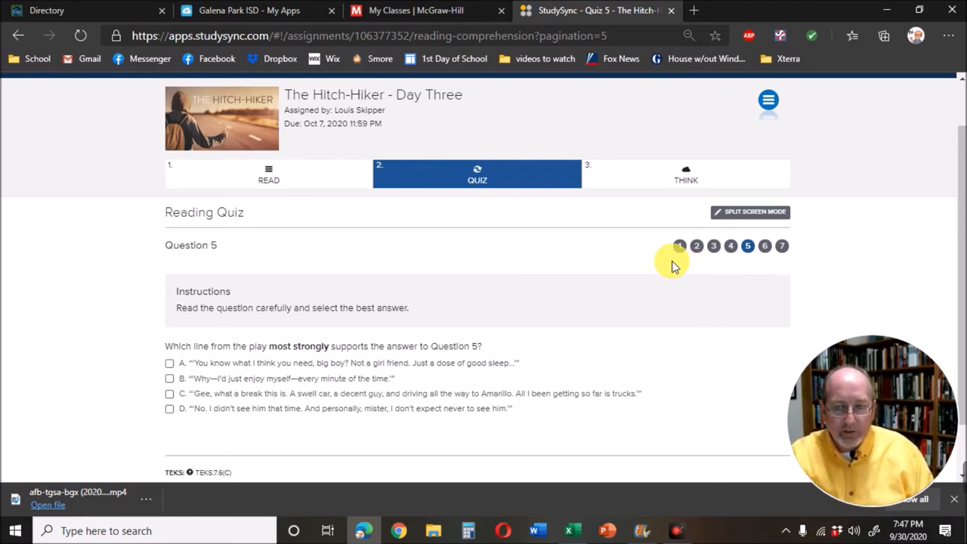
{"action": "left_click", "coordinate": [169, 363]}
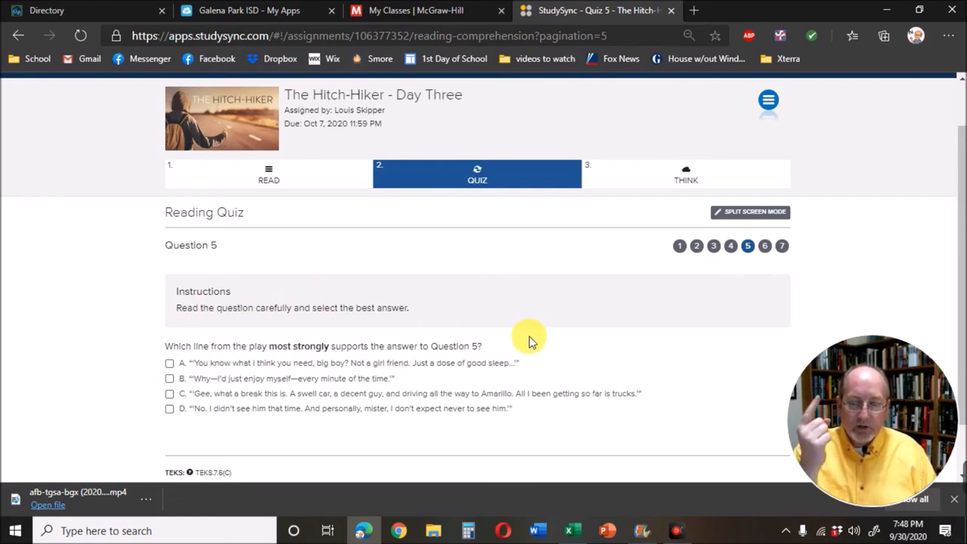
{"action": "mouse_move", "coordinate": [529, 340]}
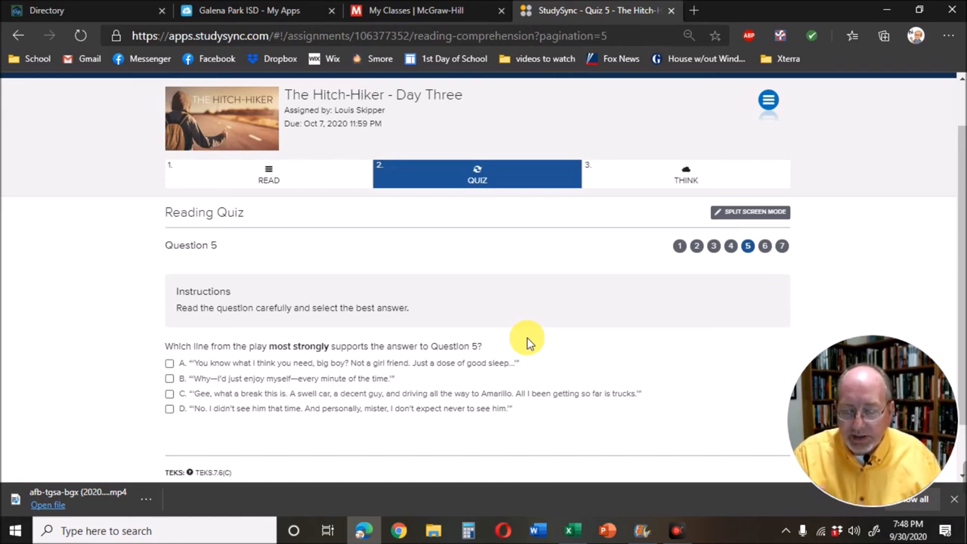
{"action": "left_click", "coordinate": [169, 301]}
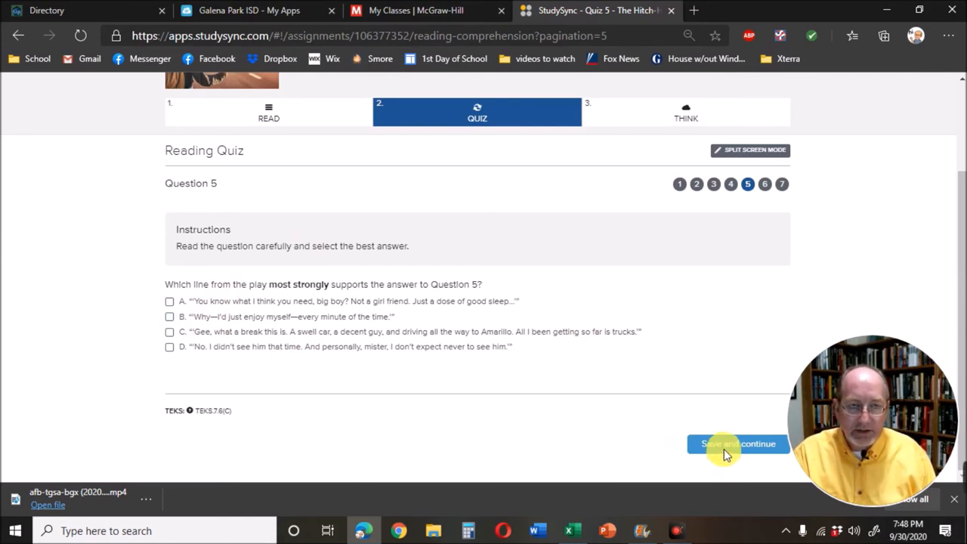
{"action": "mouse_move", "coordinate": [678, 422]}
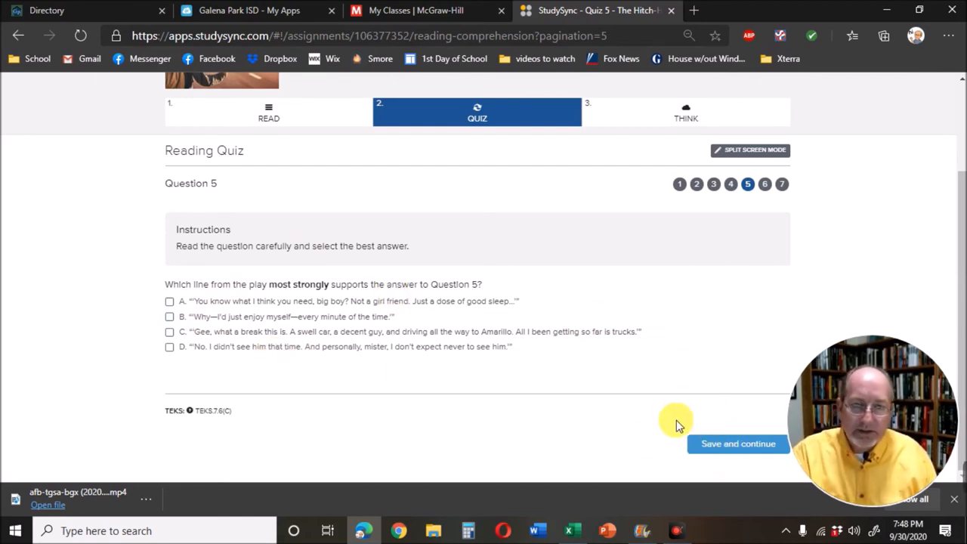